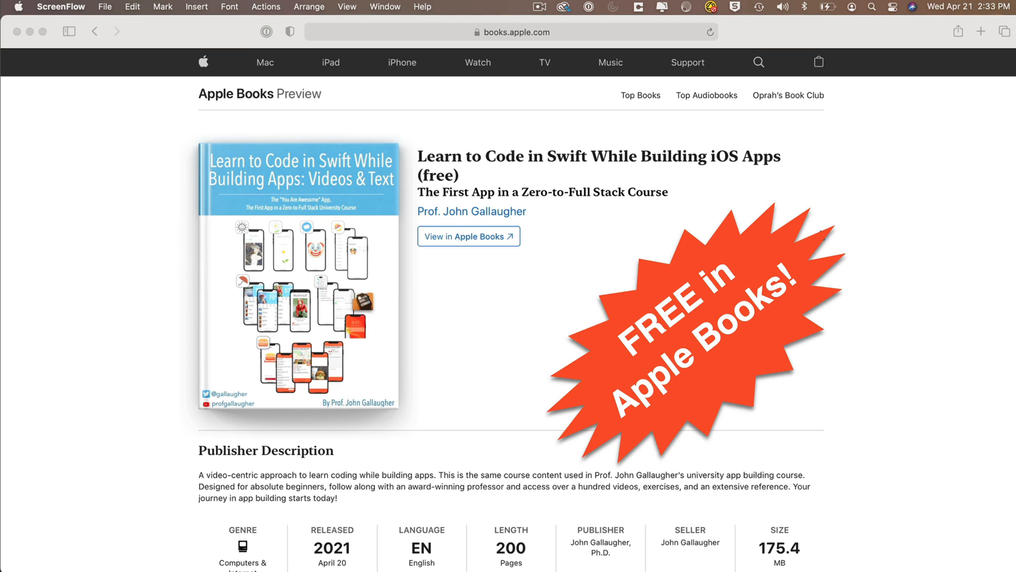
Switch to the You Are Awesome app in the iPhone Simulator and show a new message picture.
left_click(468, 236)
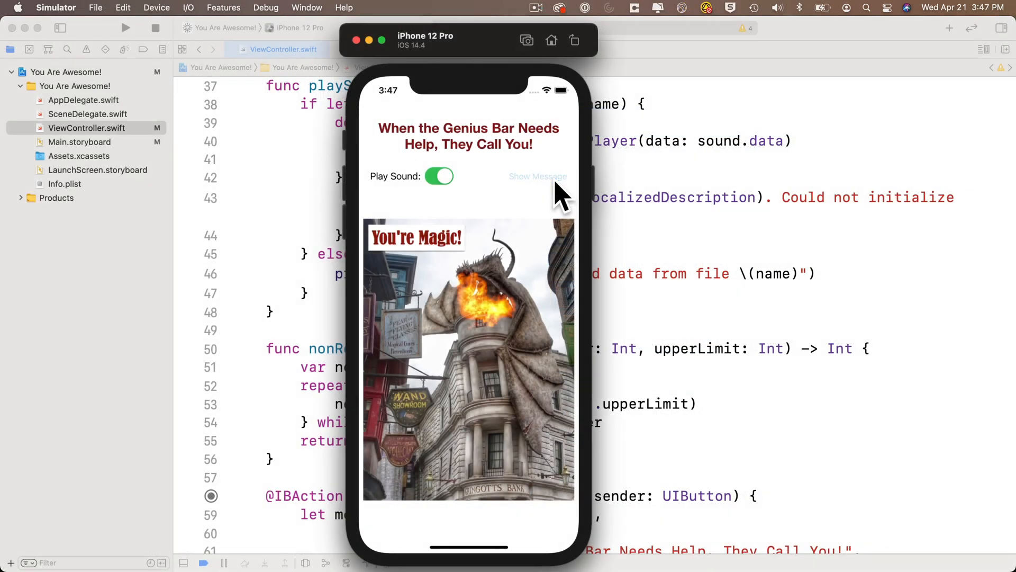
left_click(538, 177)
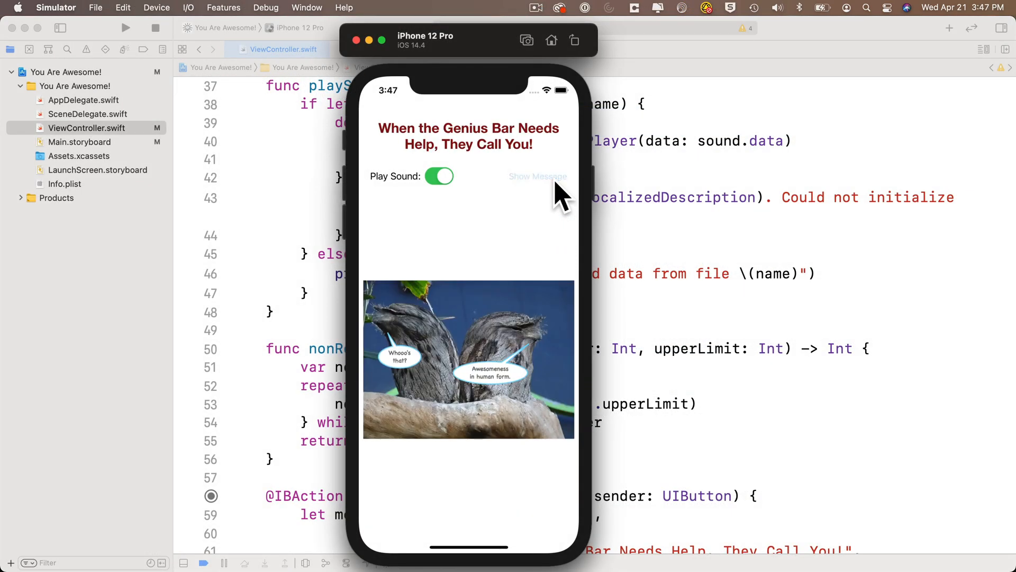